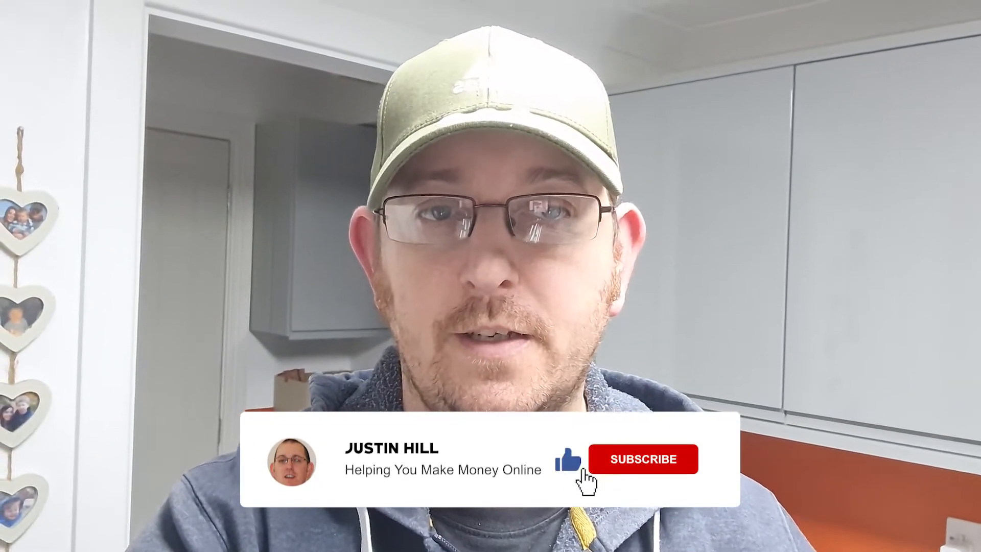
left_click(637, 458)
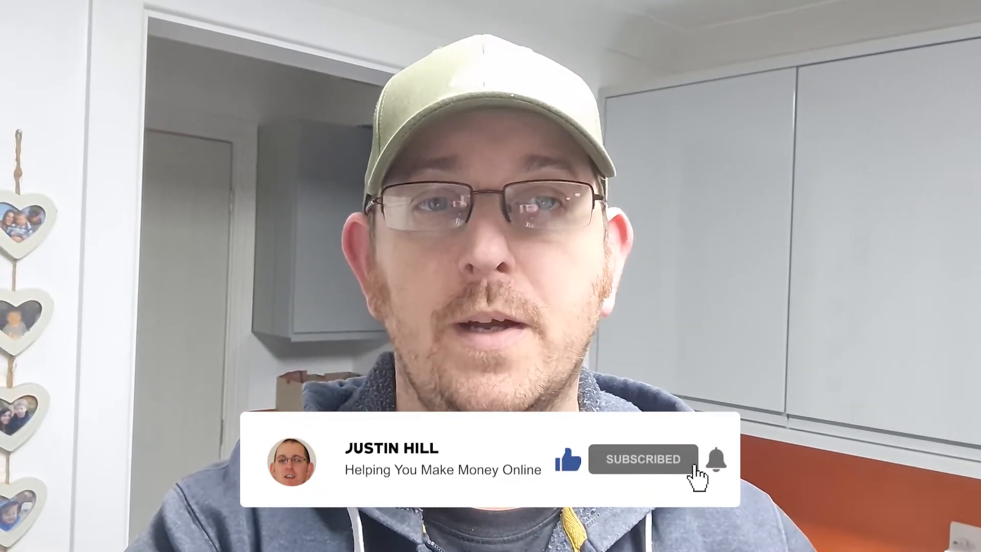